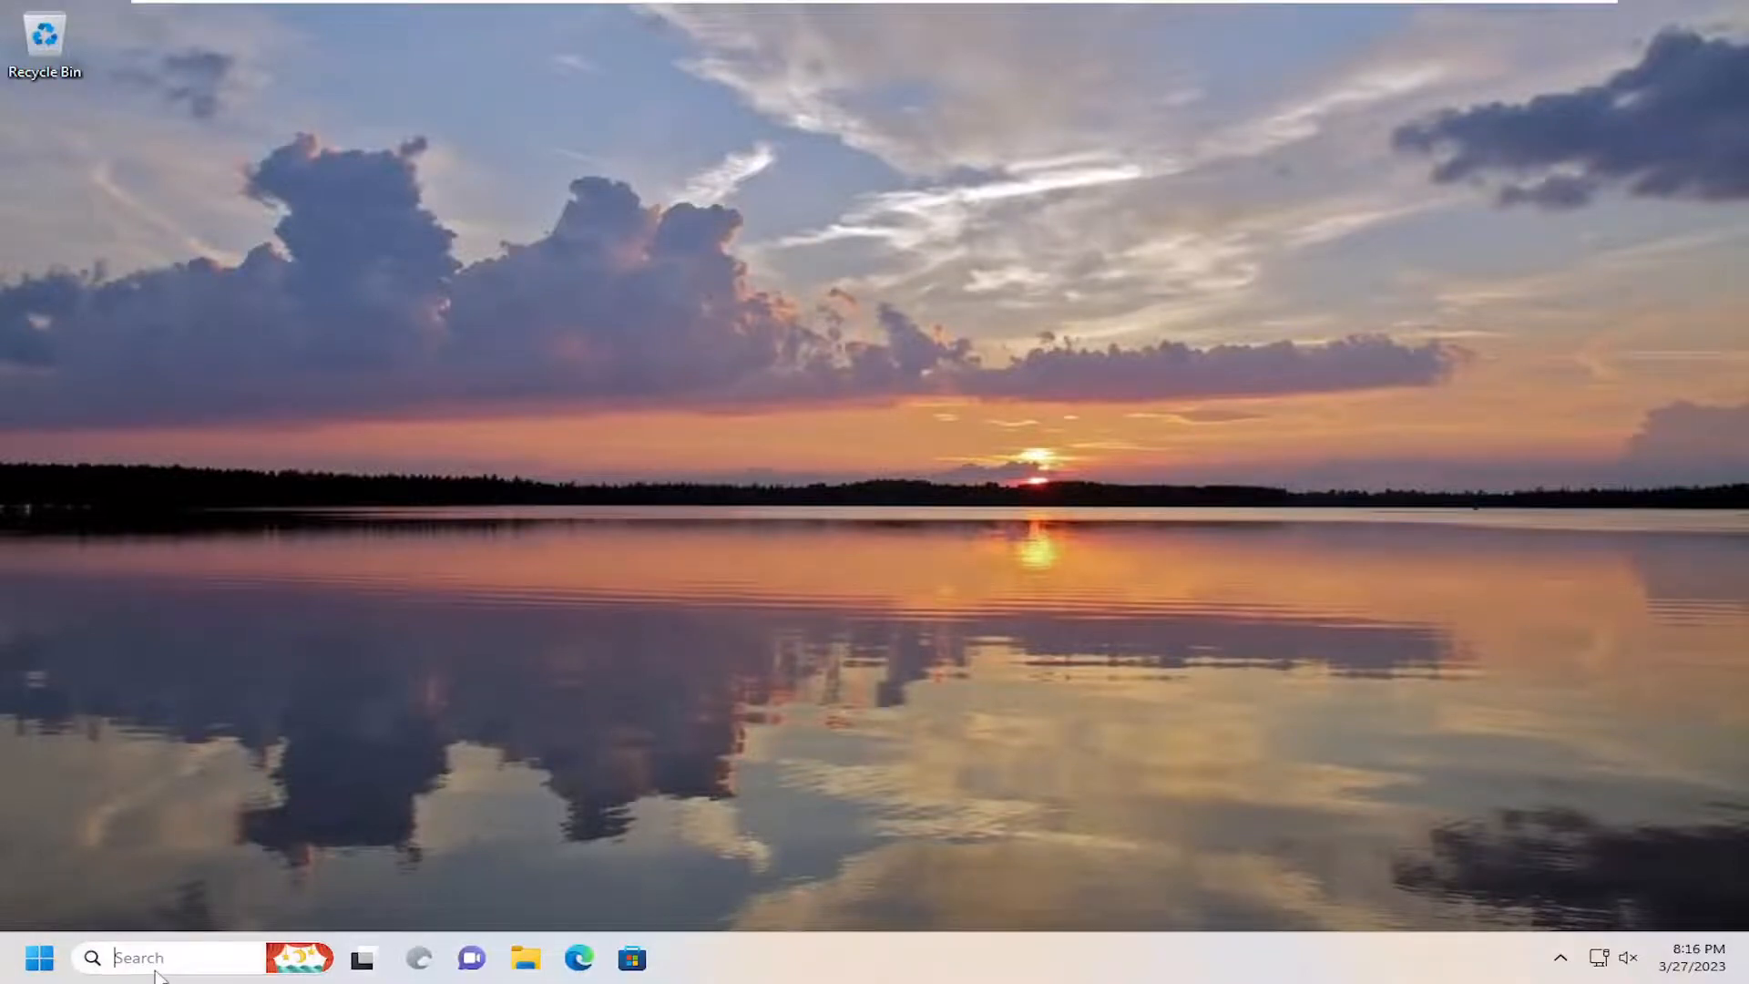
Step: Launch Command Prompt as administrator from Start search (cmd), approving the UAC prompt
text(cmd)
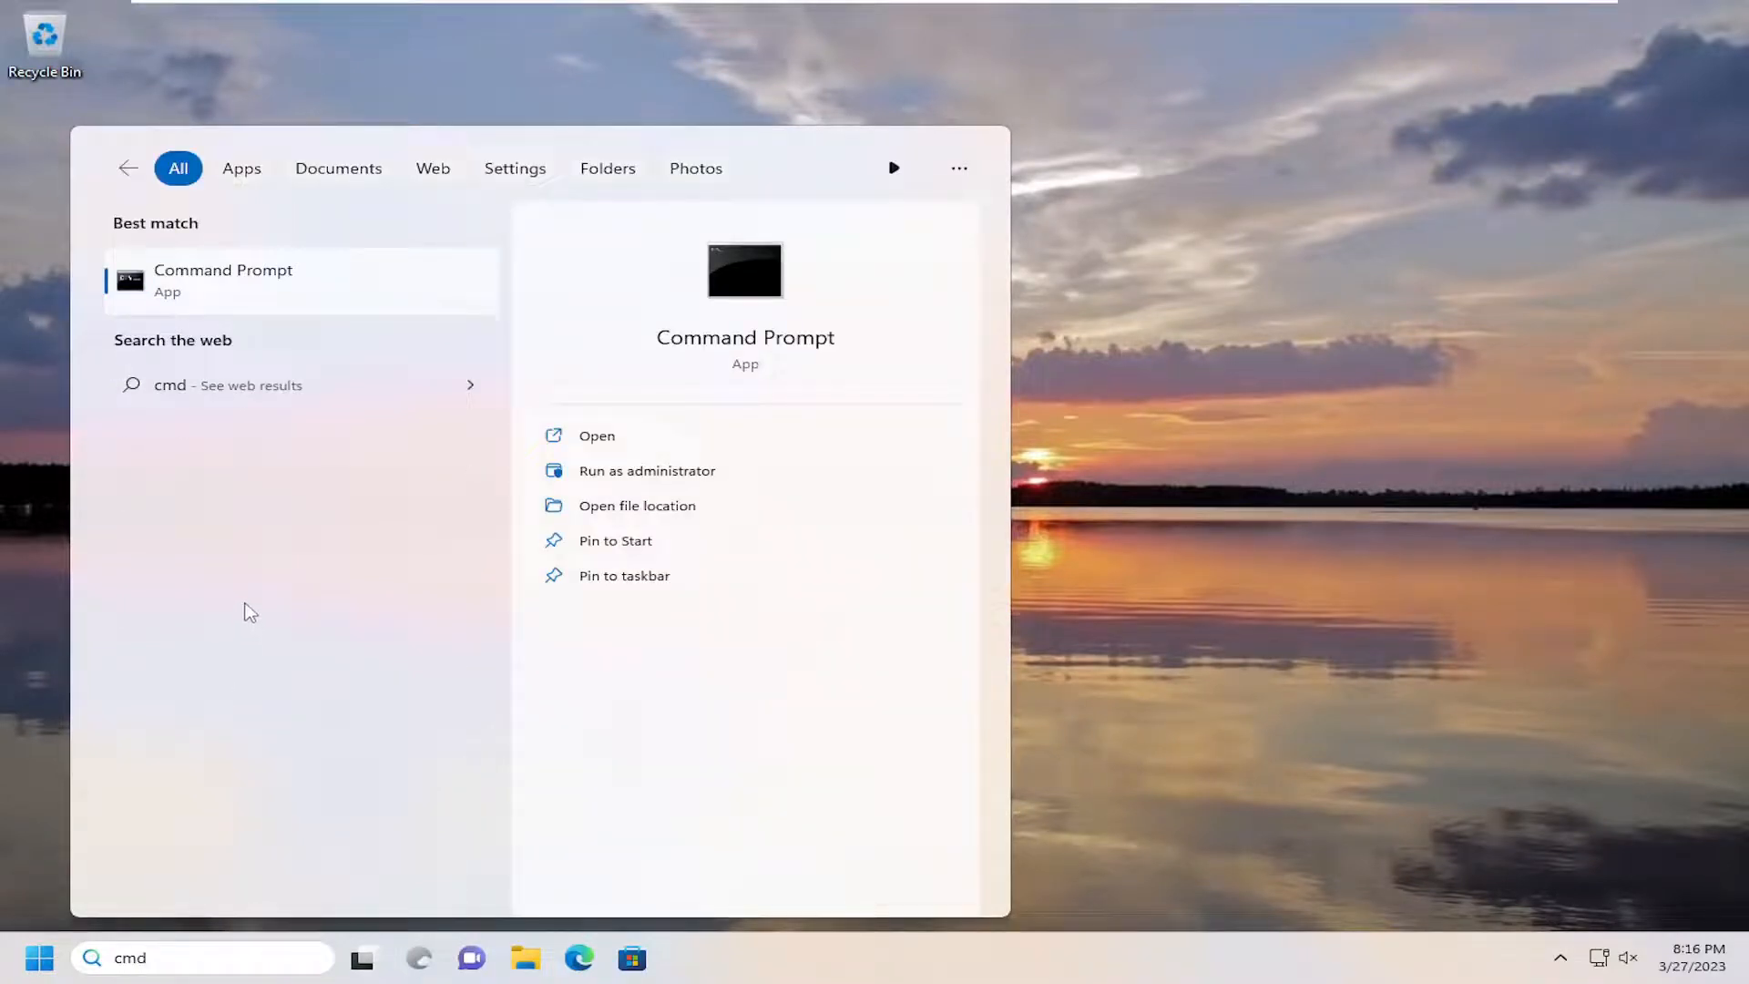
right_click(224, 277)
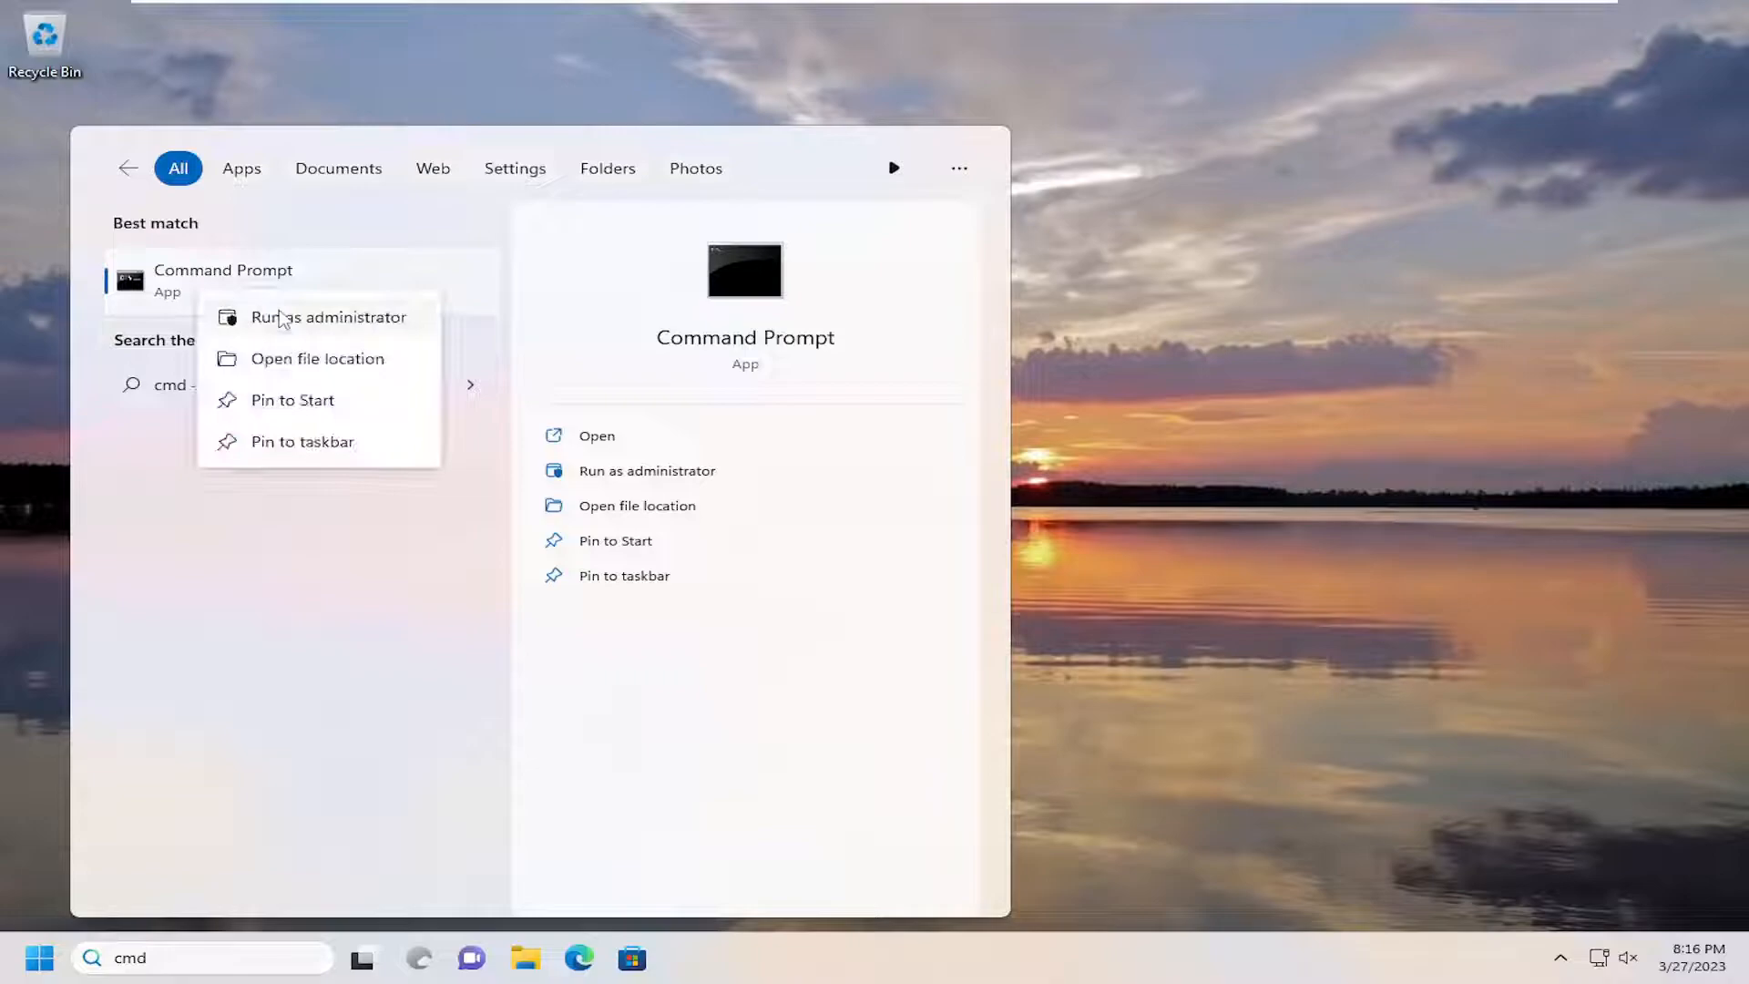
click(328, 317)
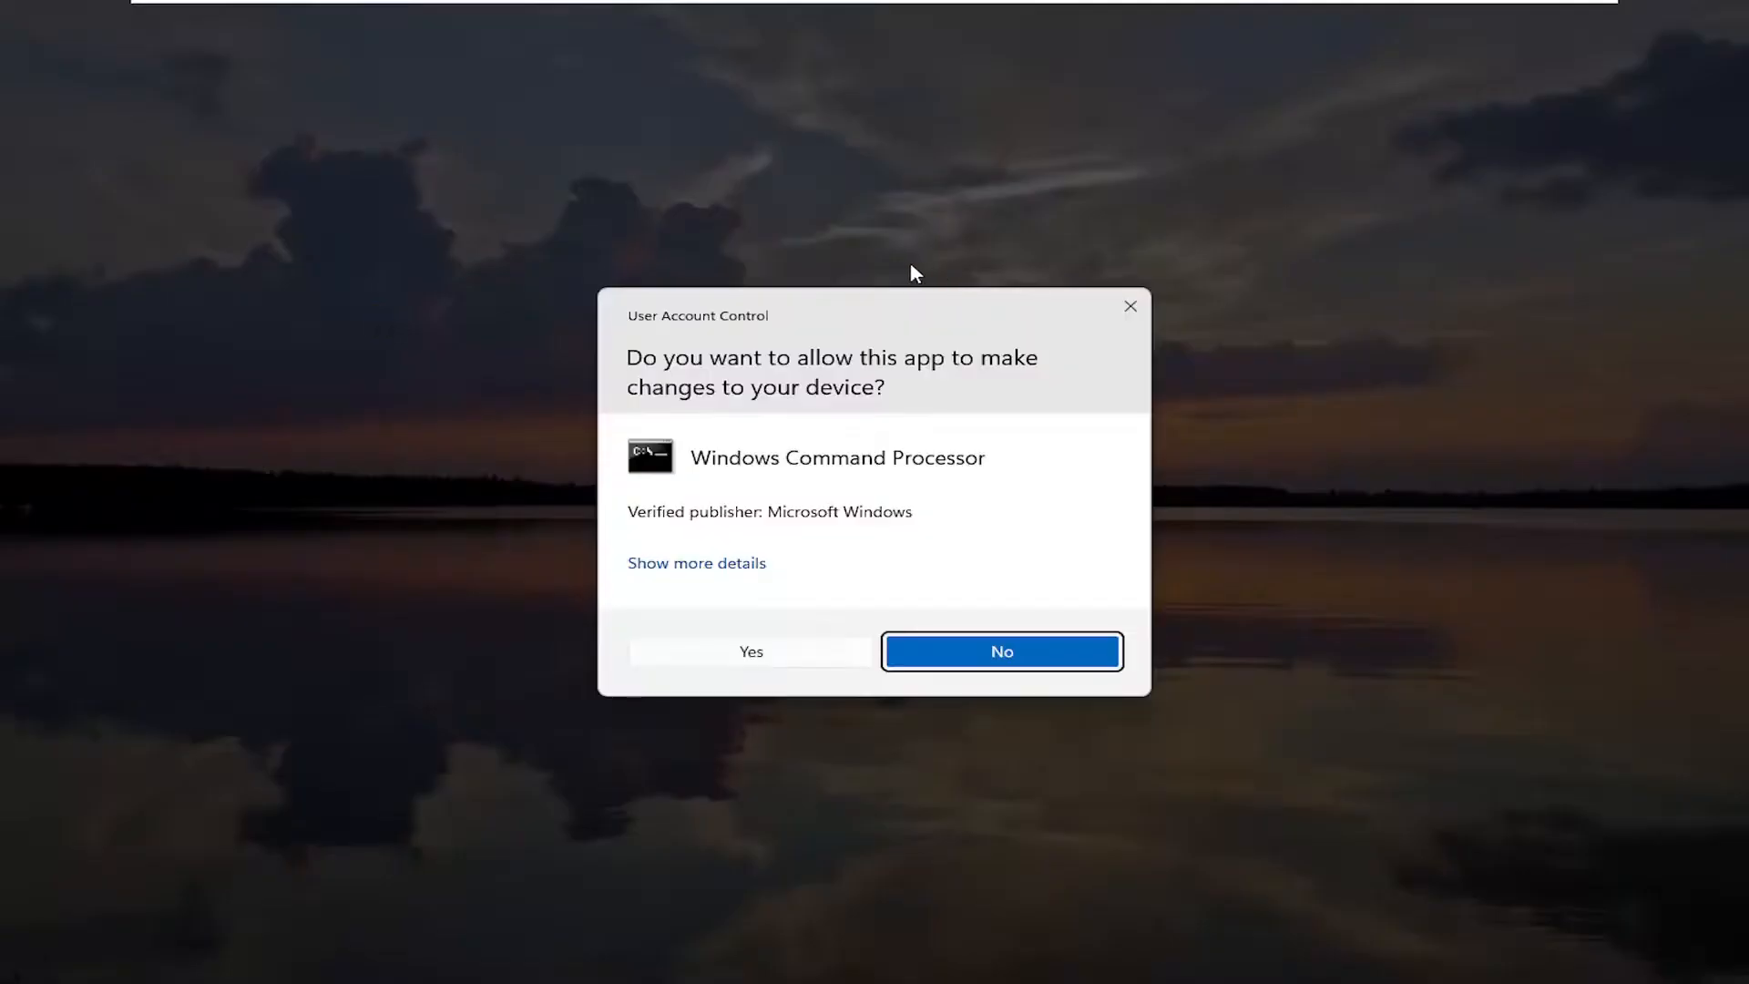
mouse_move(769, 653)
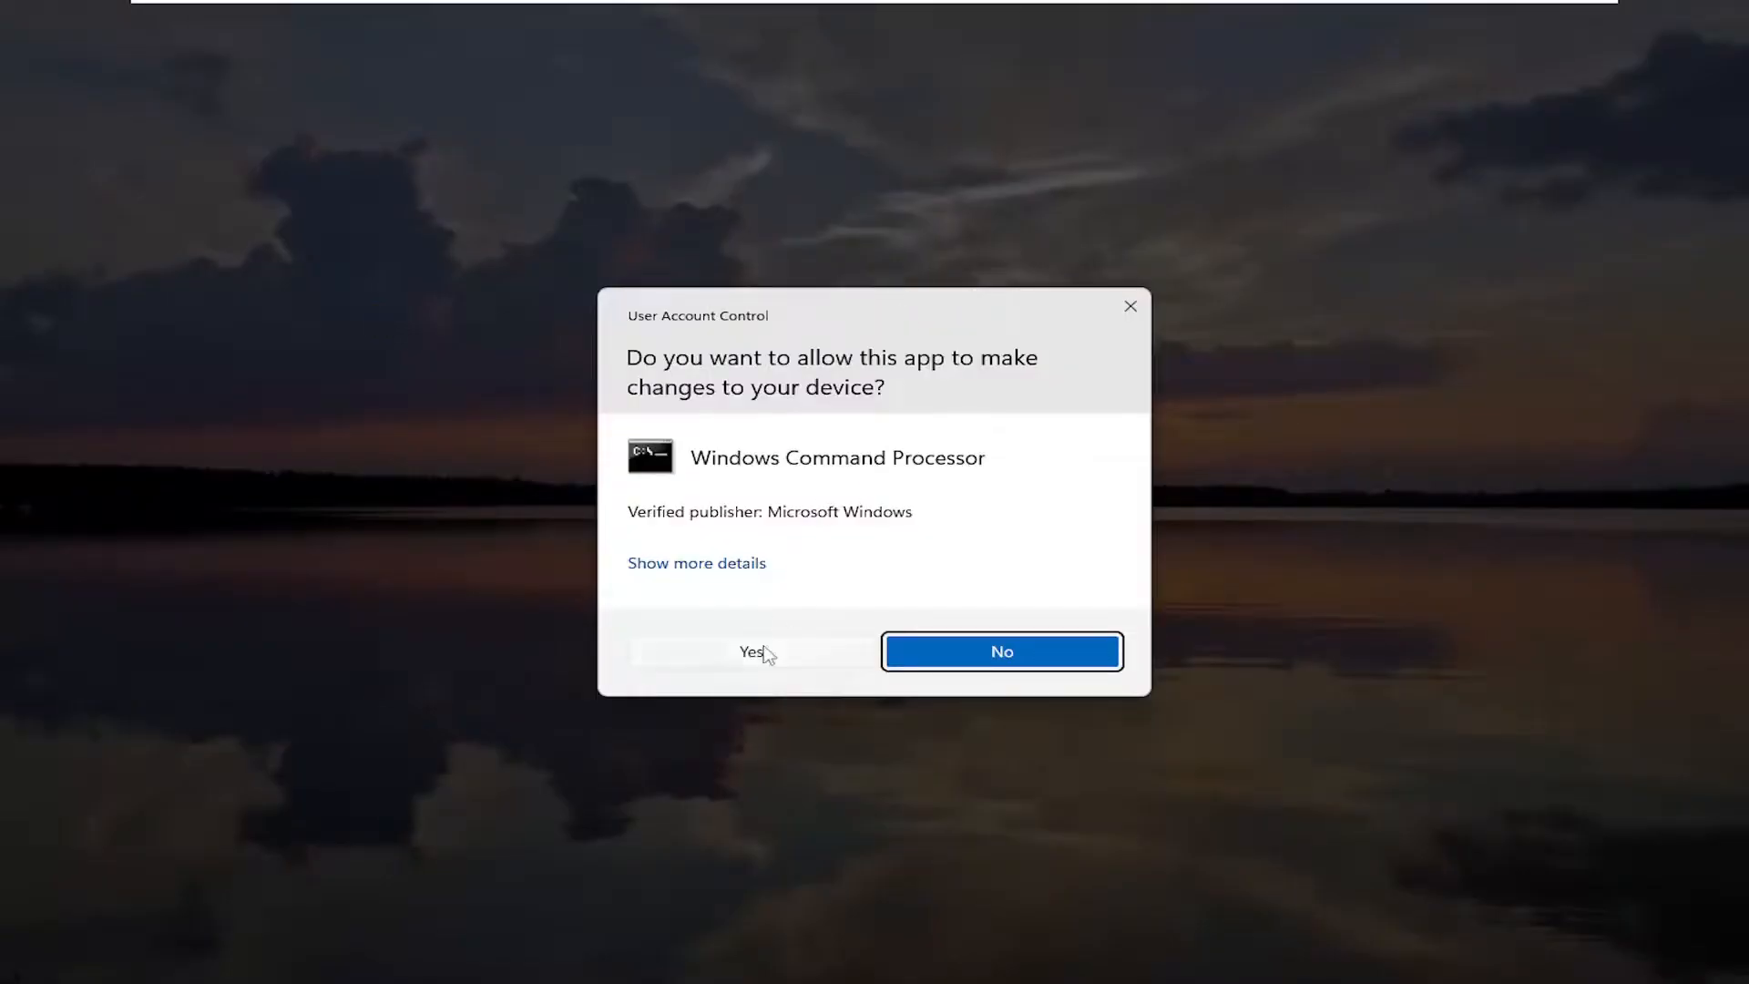
click(751, 651)
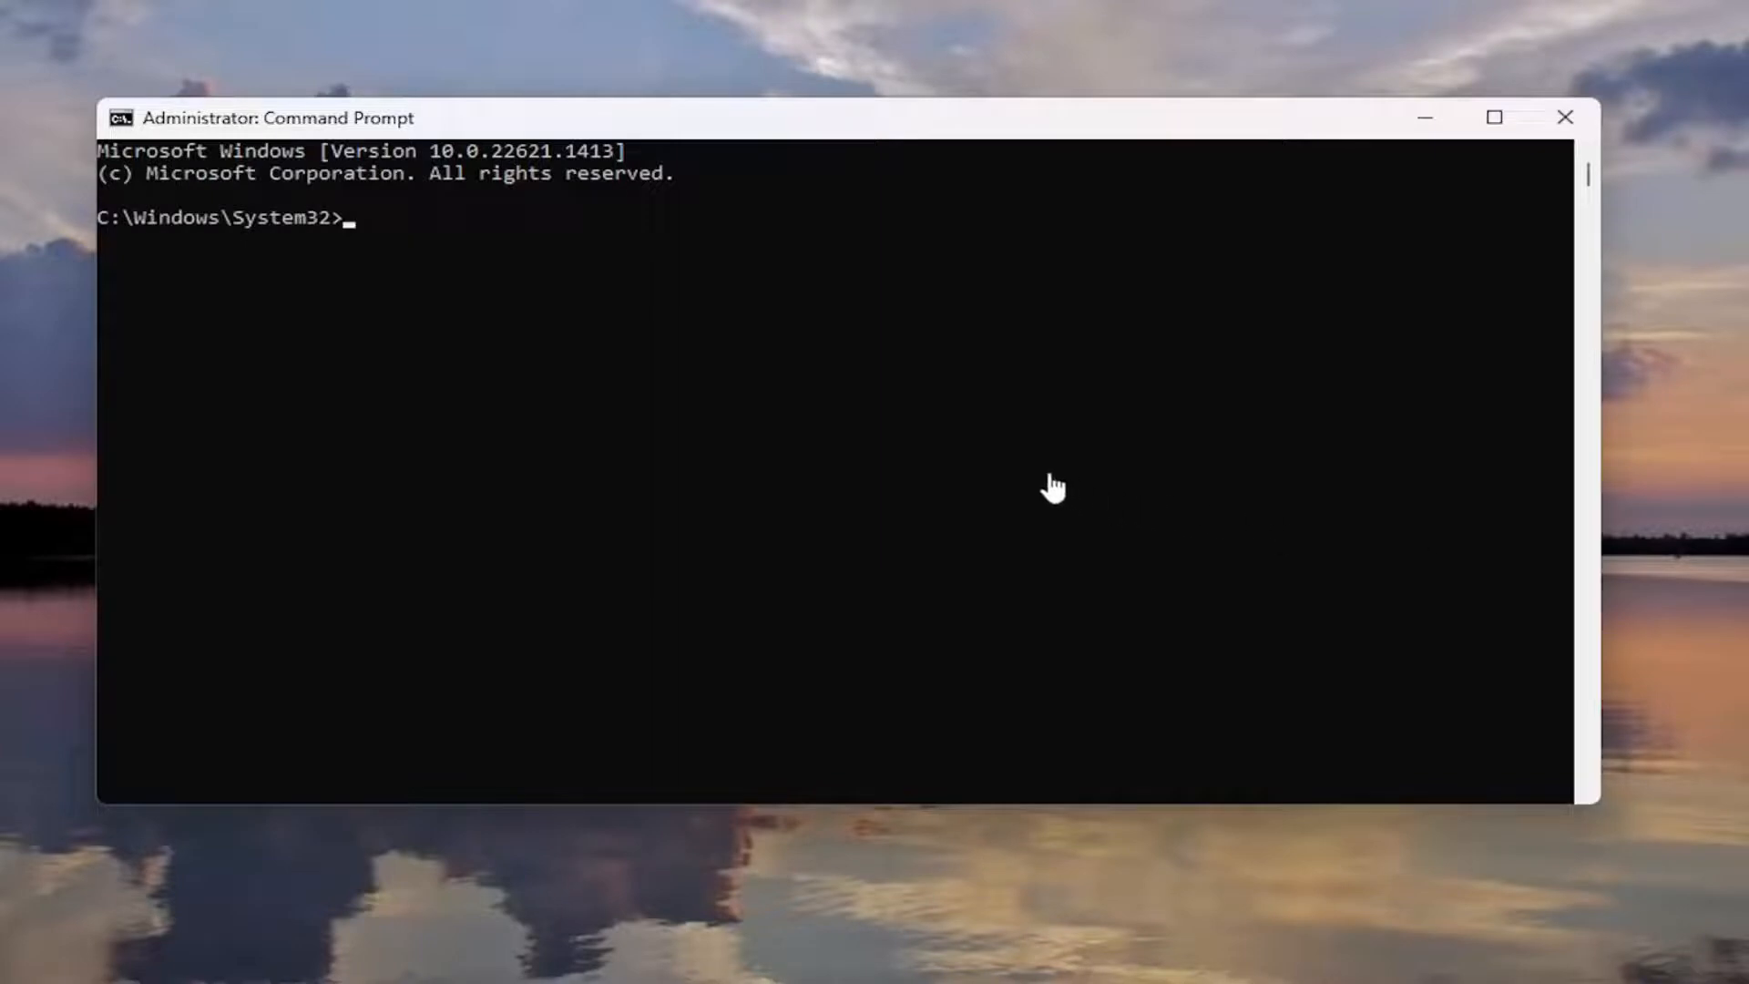
mouse_move(620, 56)
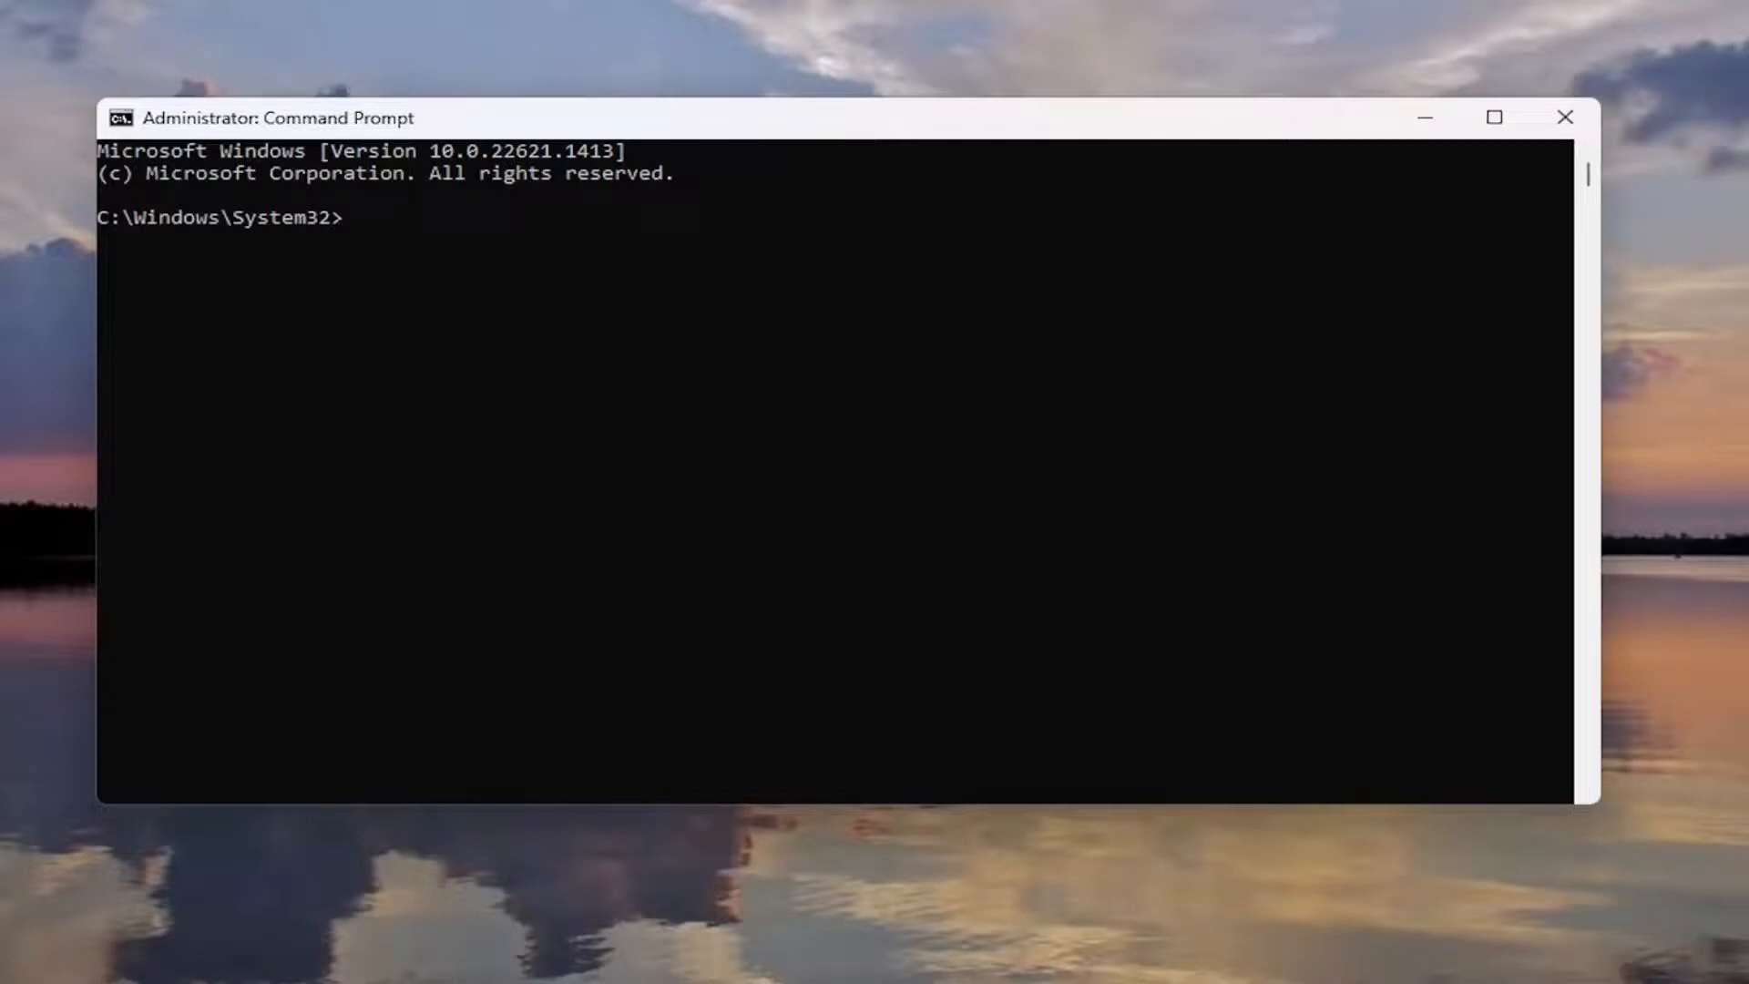
mouse_move(974, 126)
text(fsutil behavior set disabledeletenotify NTFS 0)
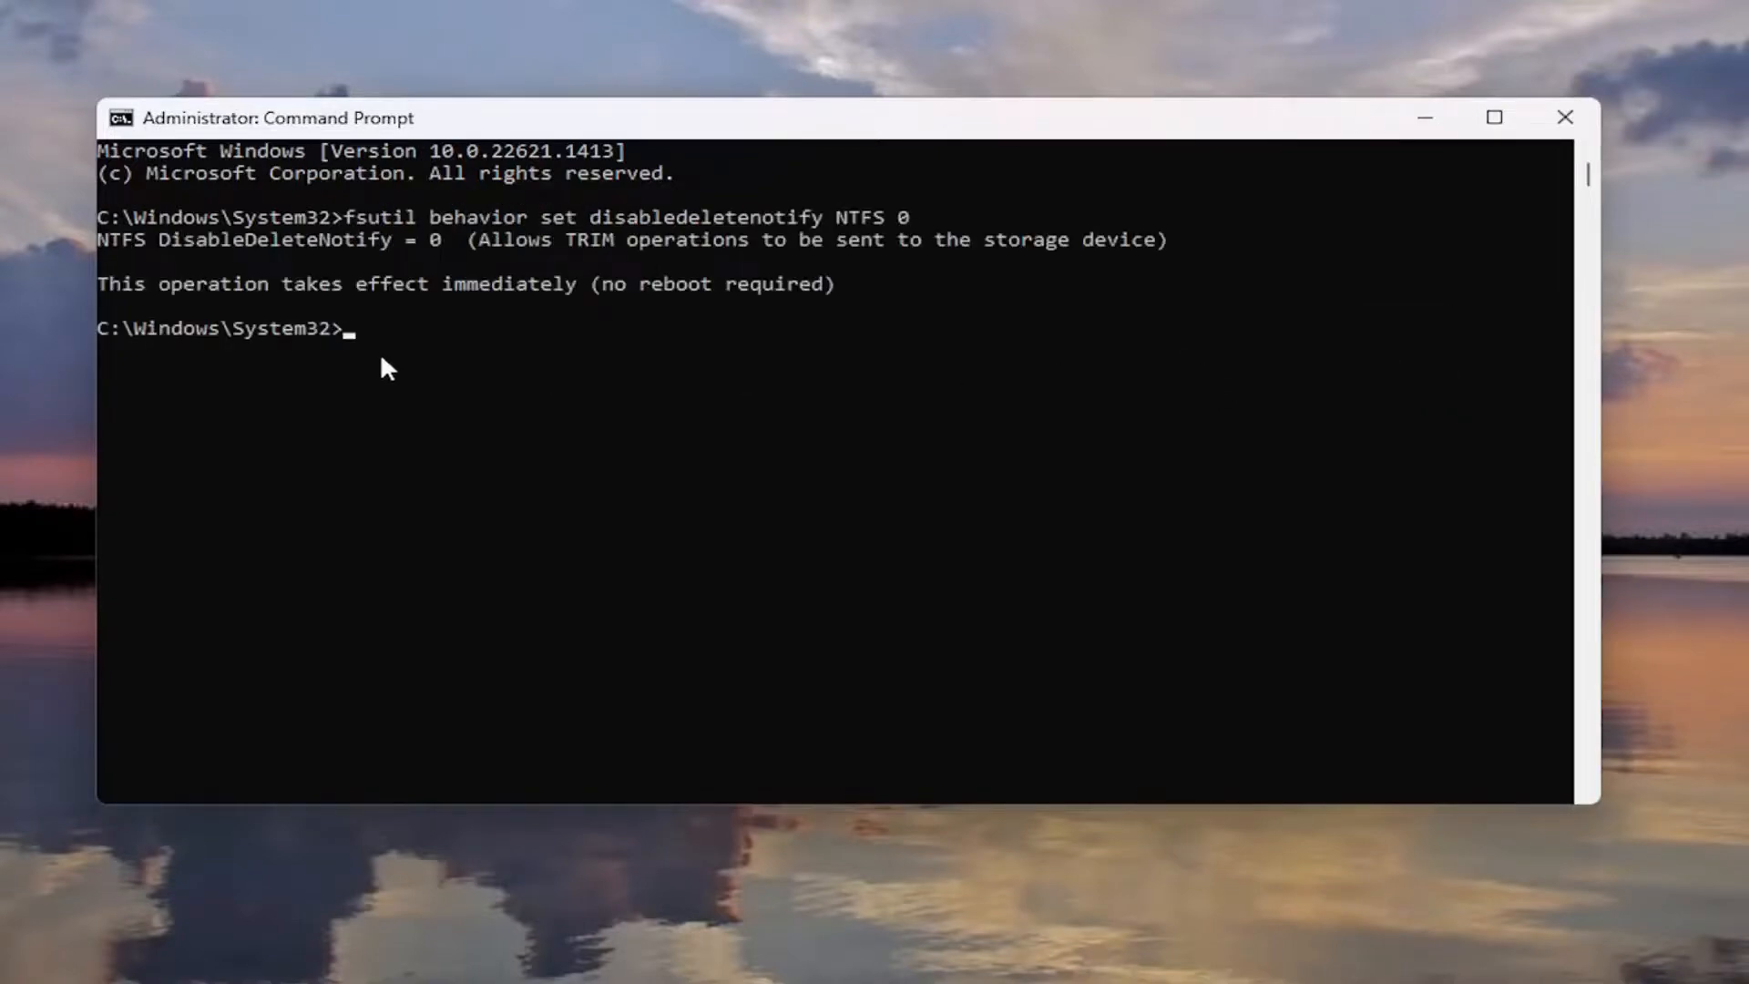
mouse_move(988, 540)
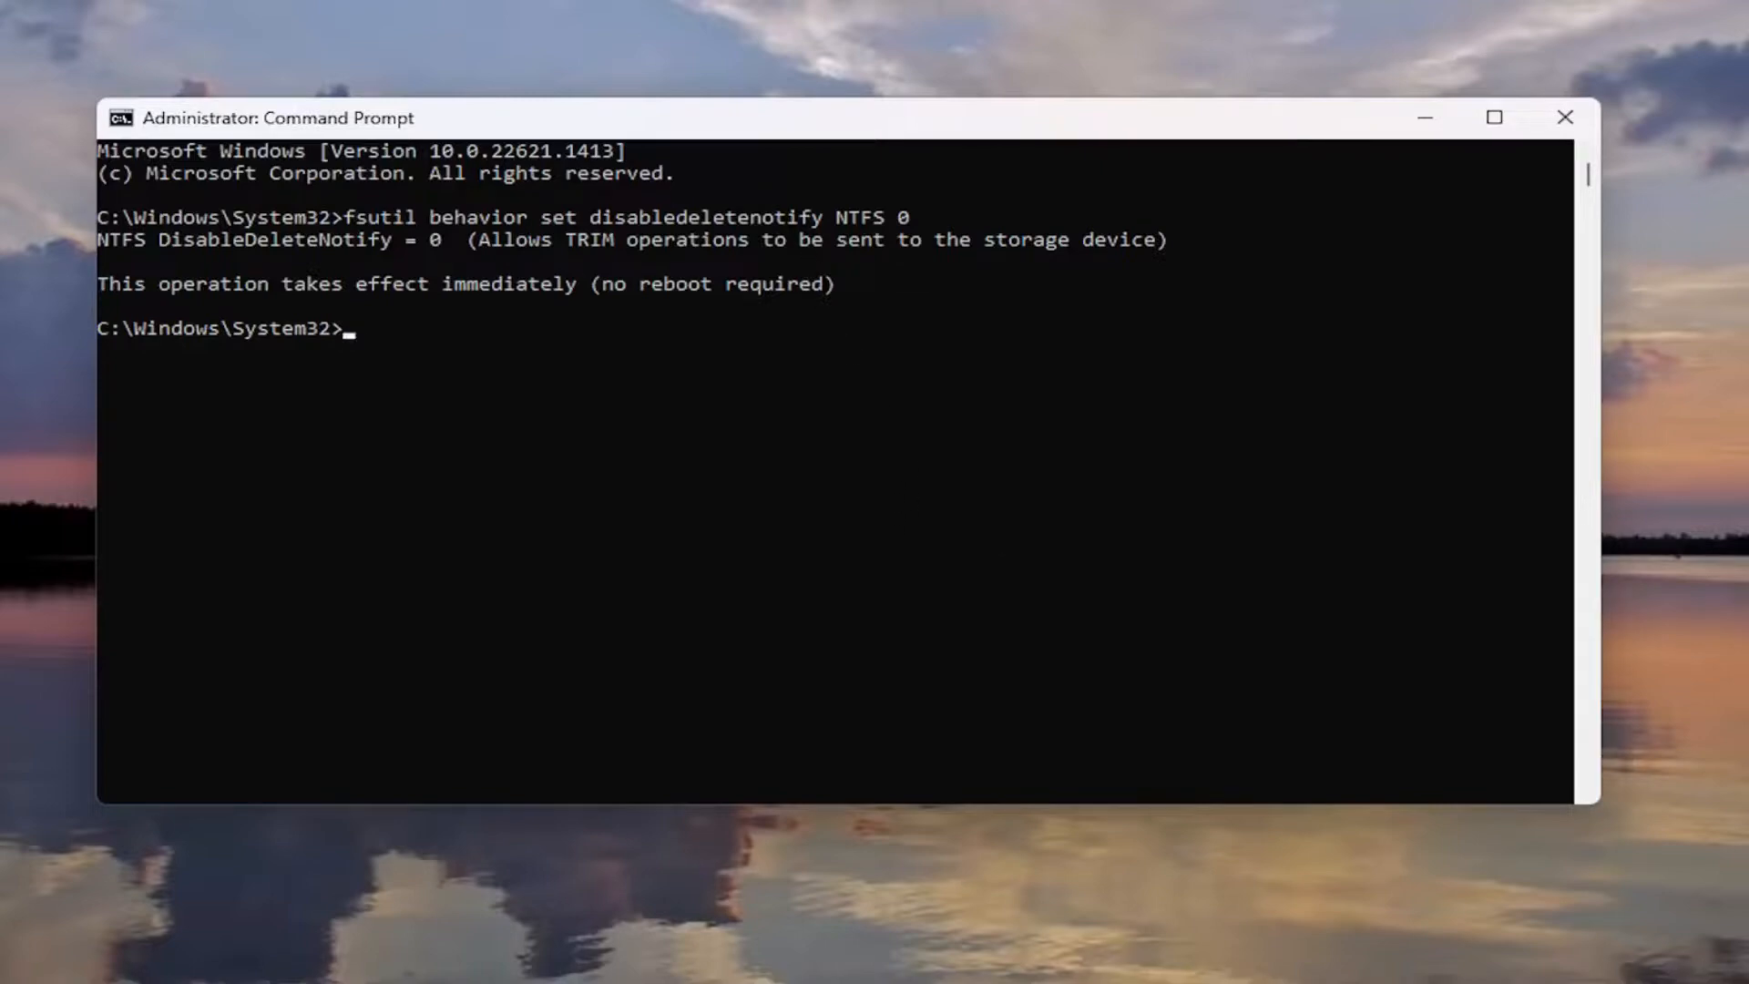
mouse_move(465, 342)
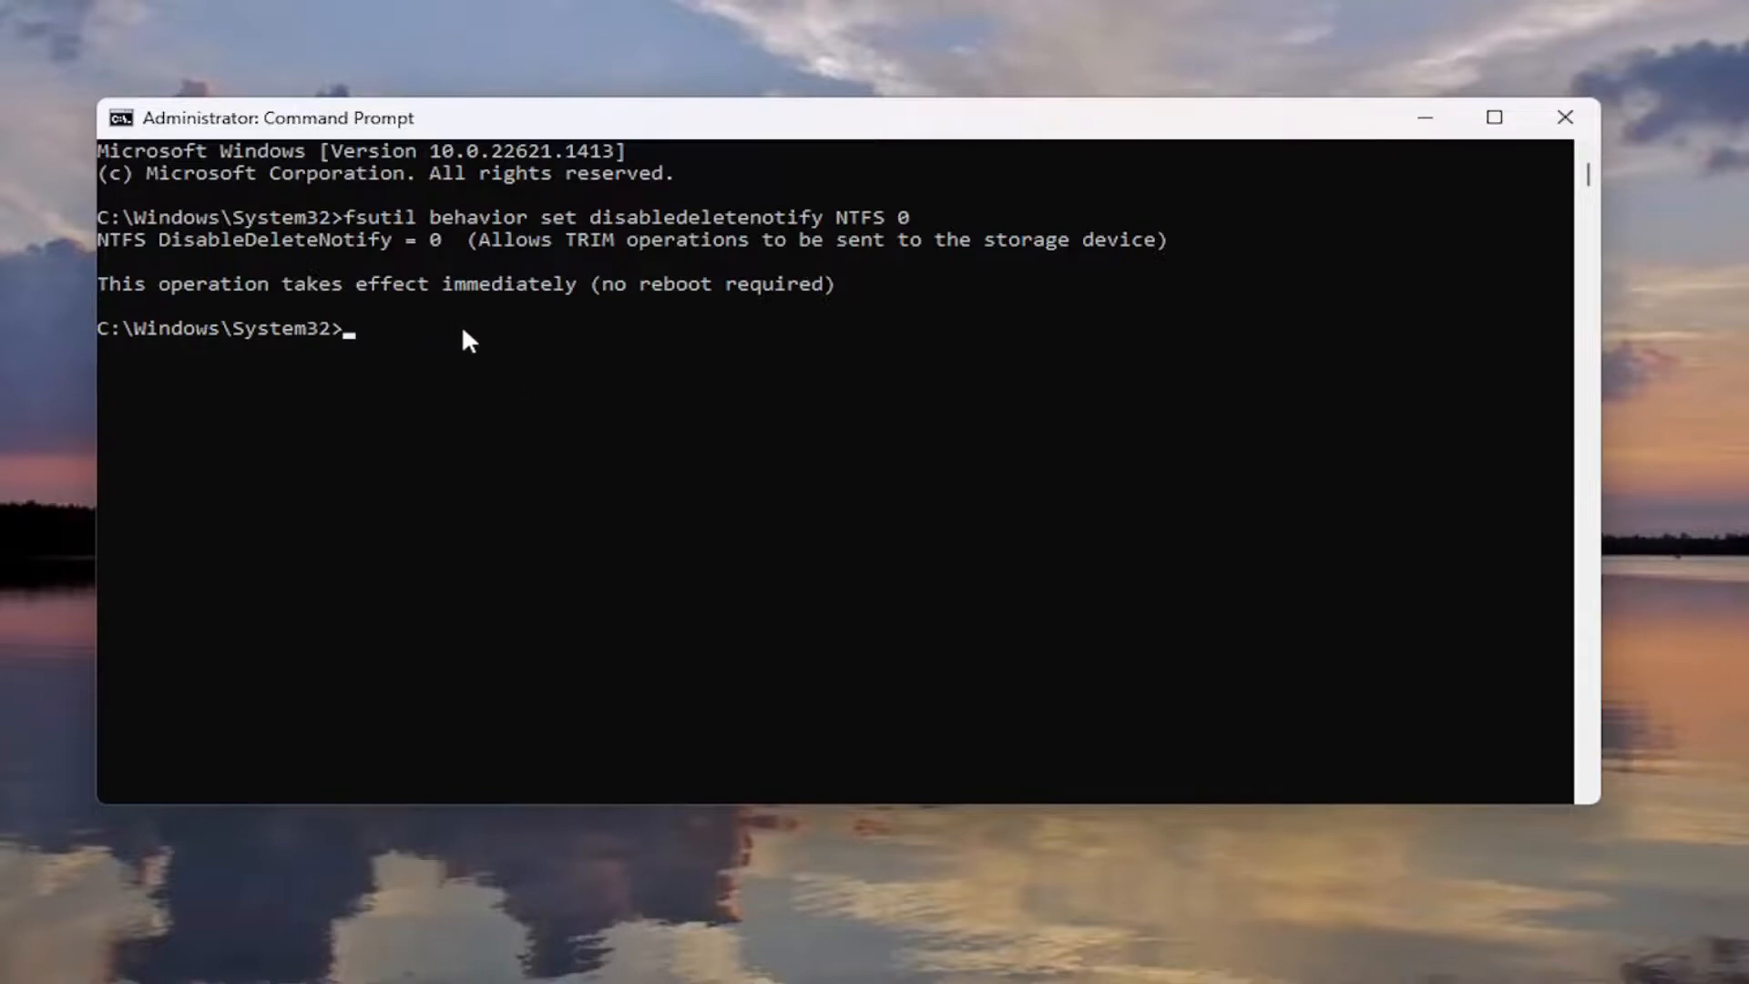
mouse_move(490, 292)
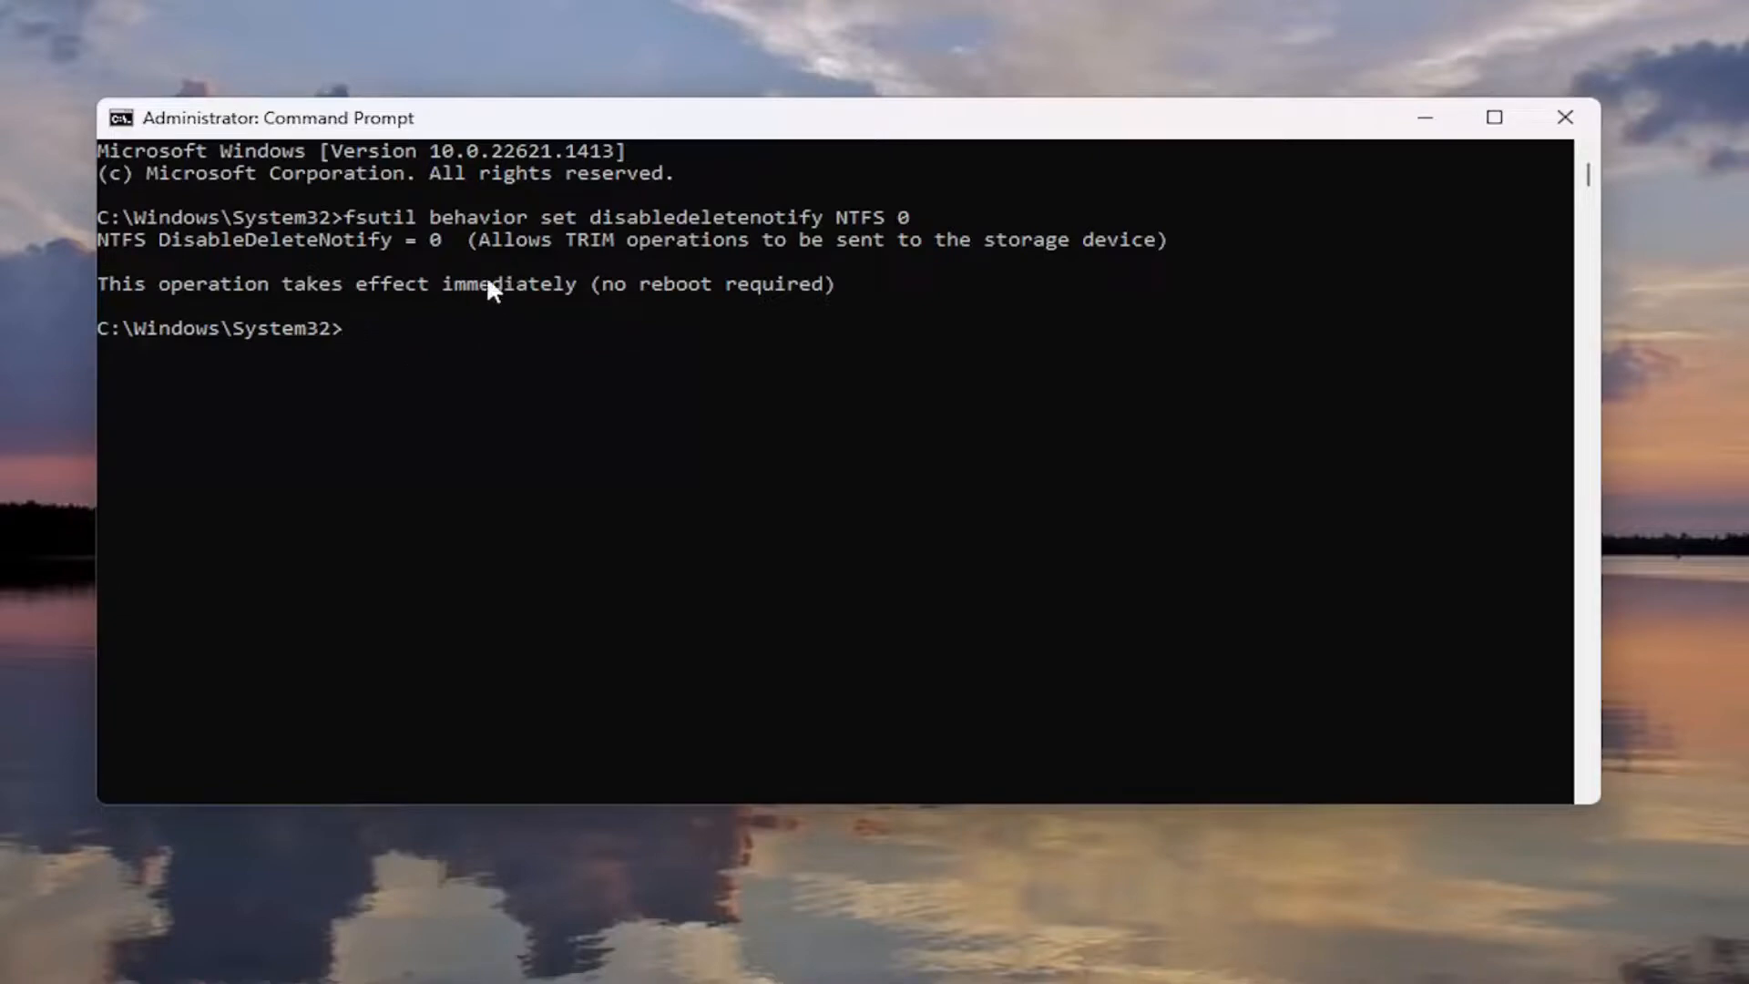
mouse_move(483, 347)
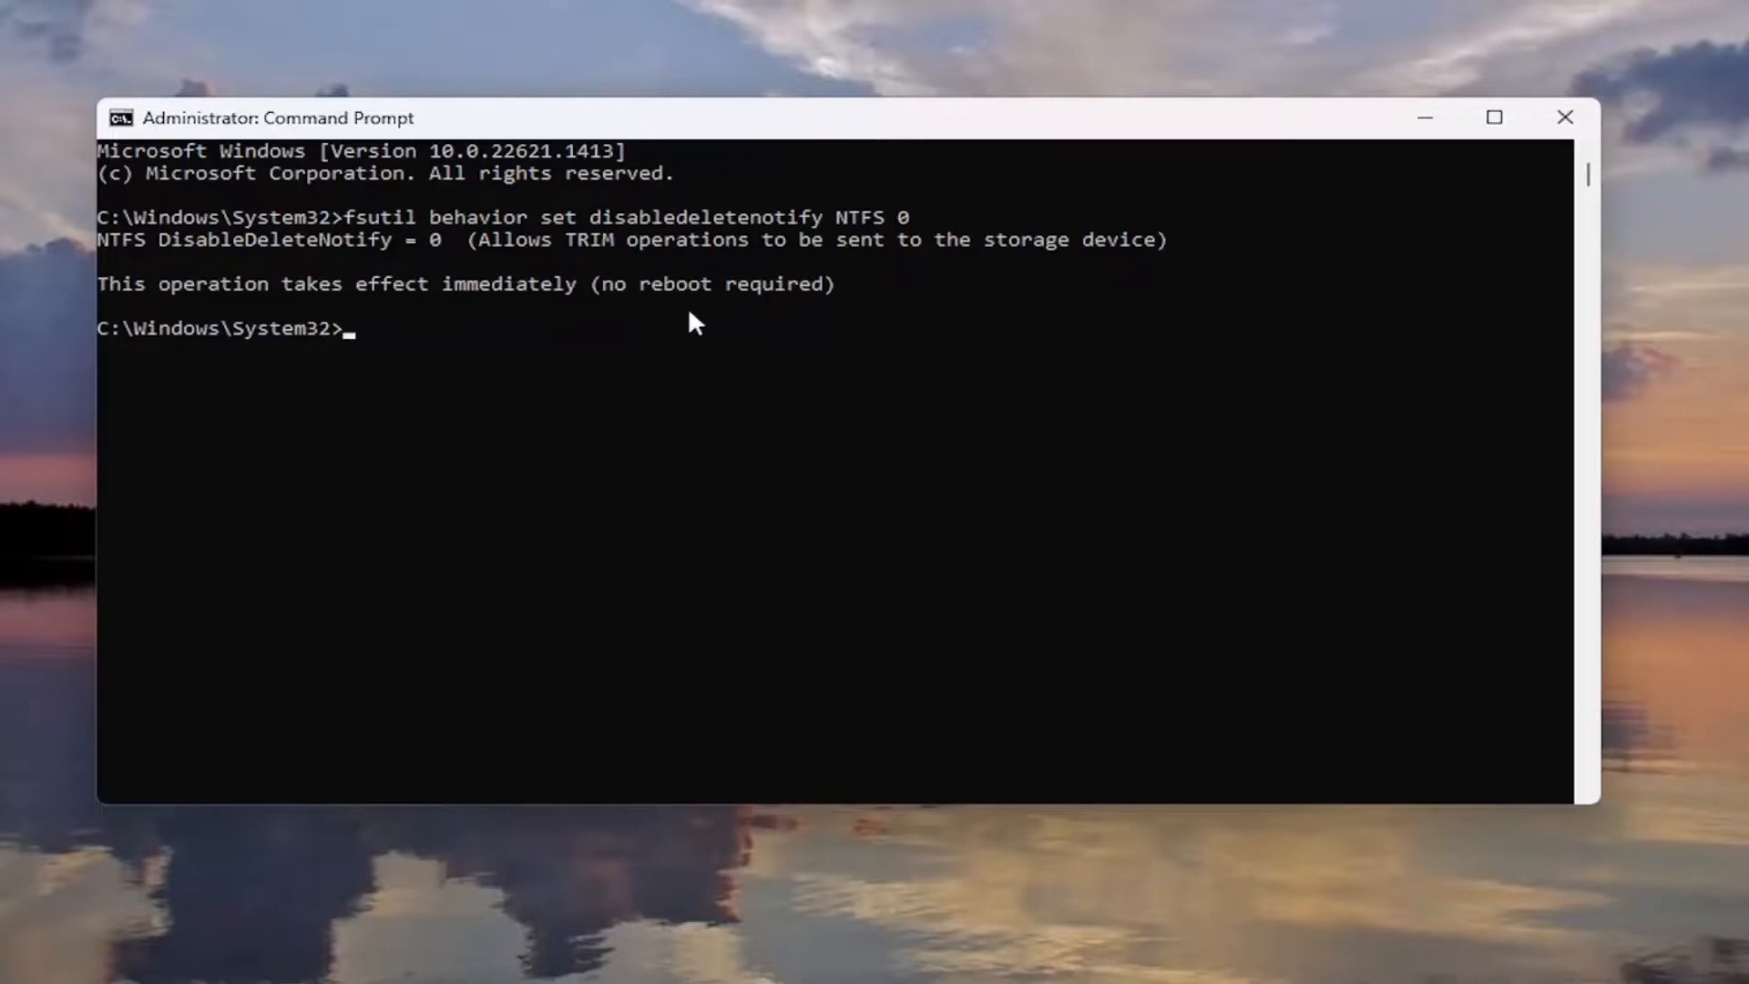
mouse_move(911, 218)
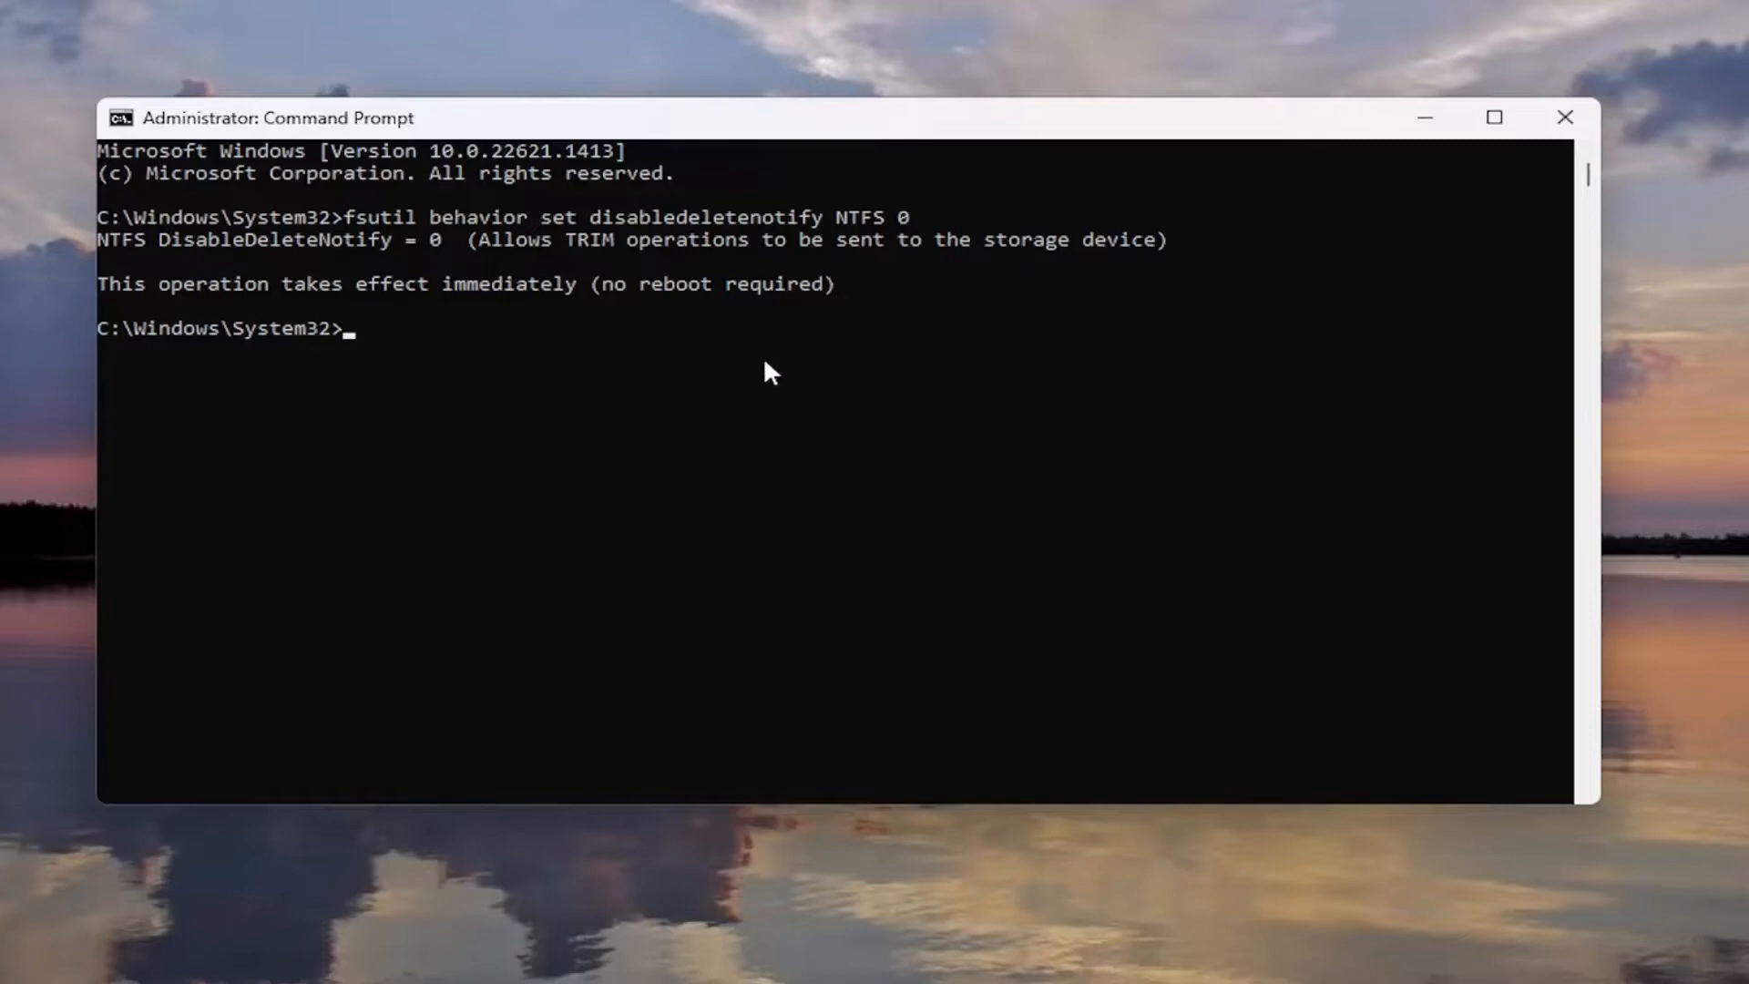
mouse_move(704, 515)
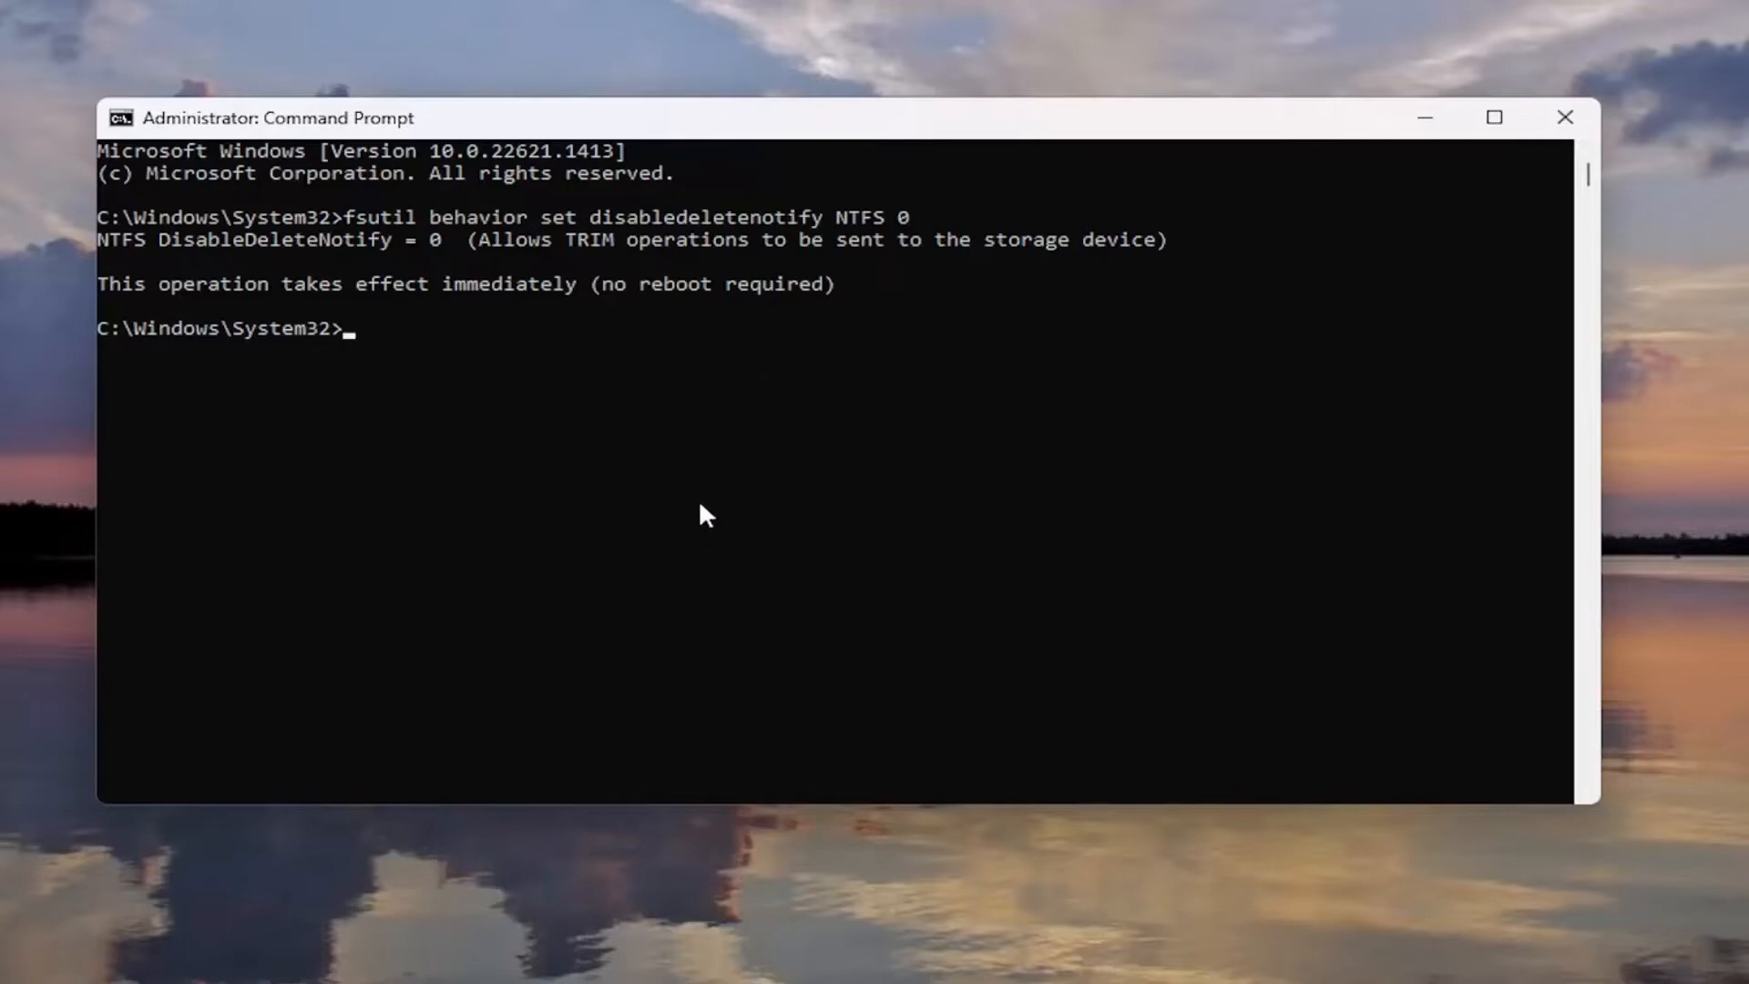
mouse_move(687, 423)
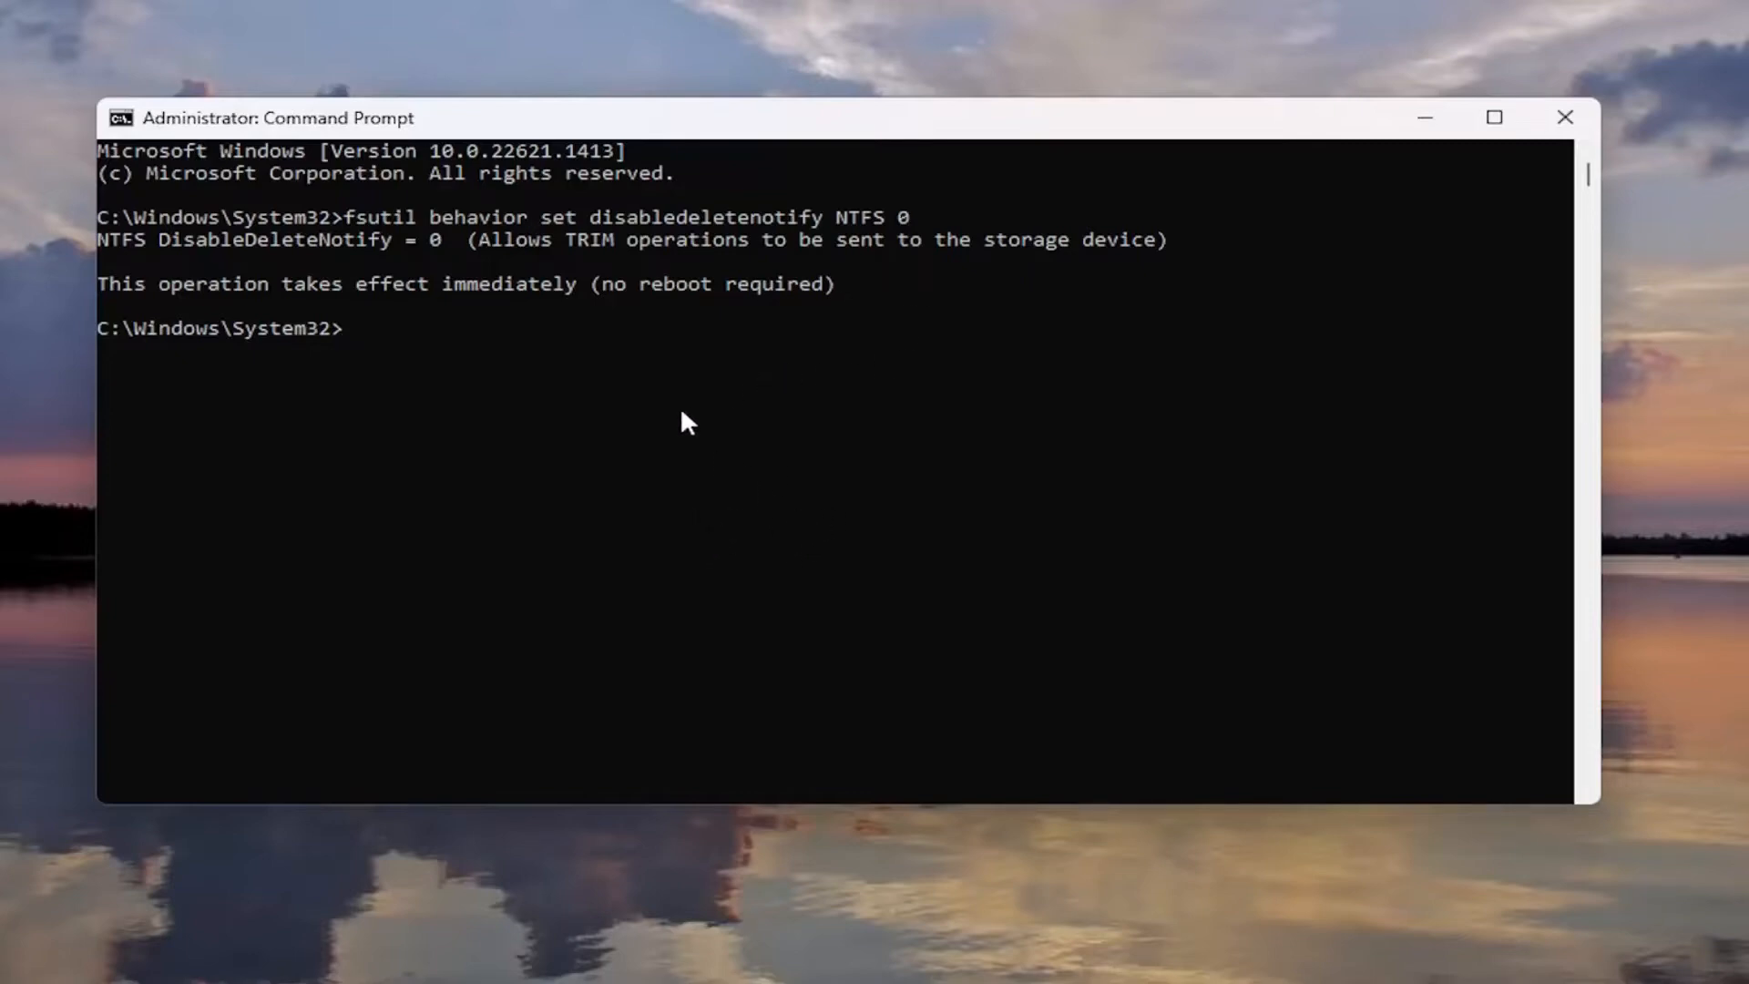
mouse_move(851, 252)
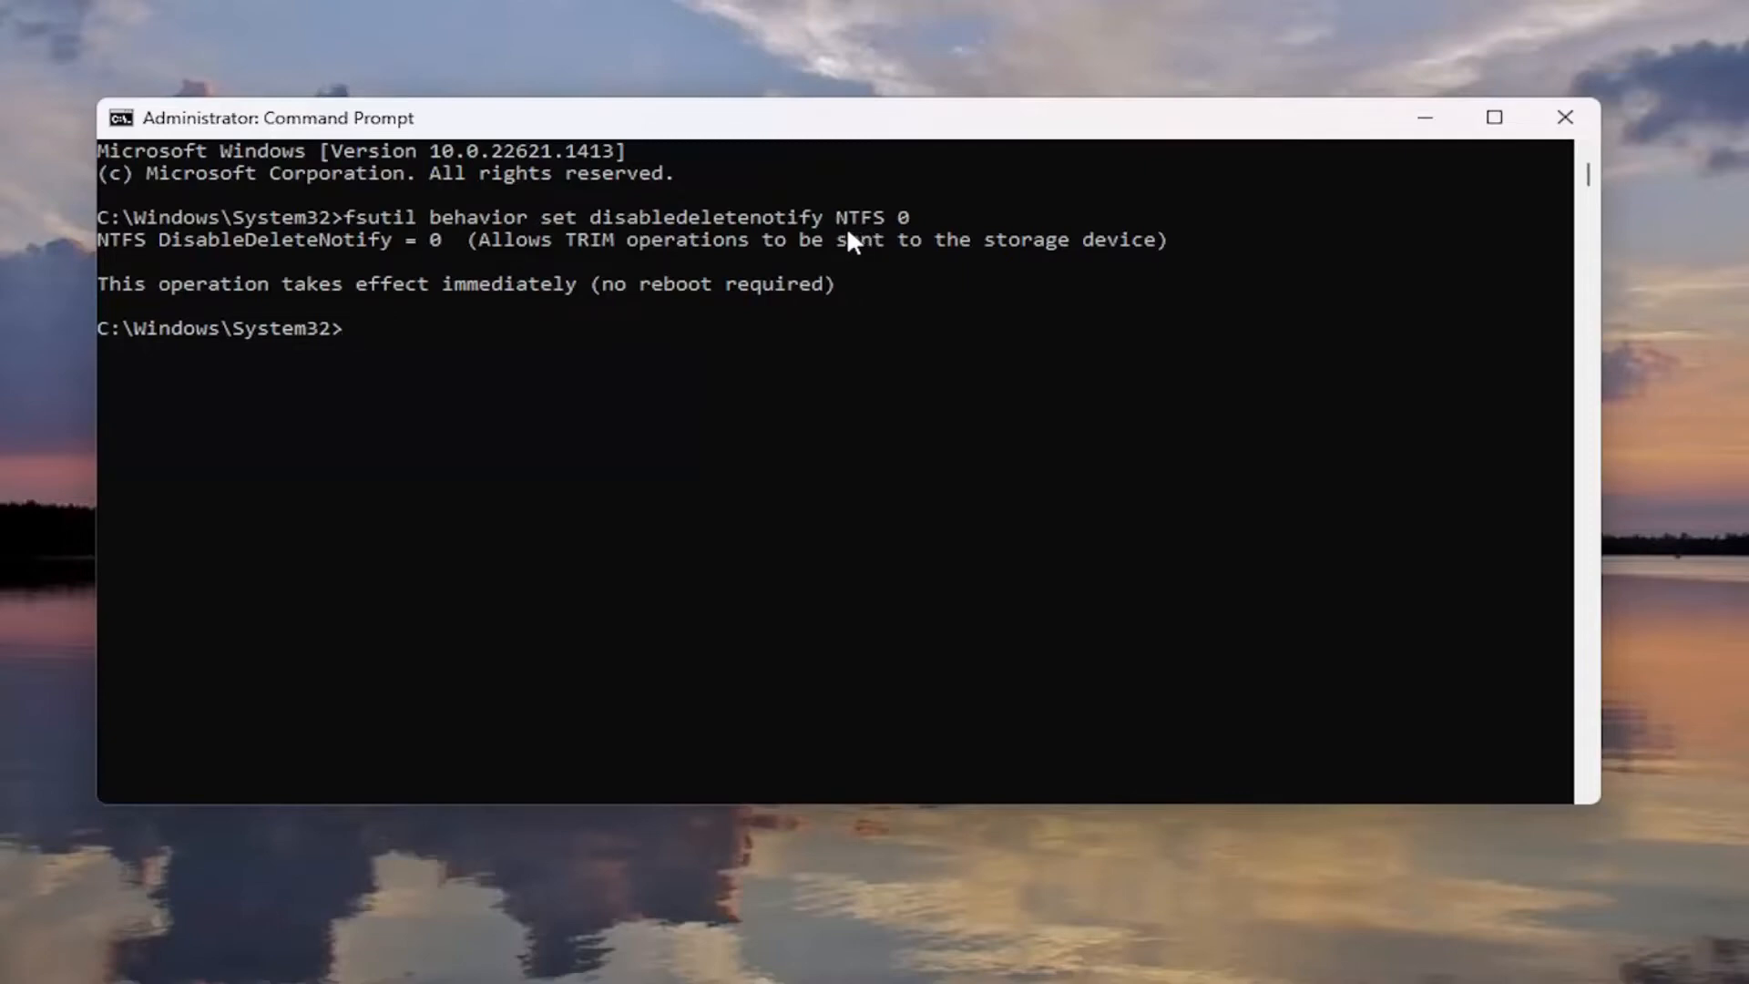
mouse_move(863, 269)
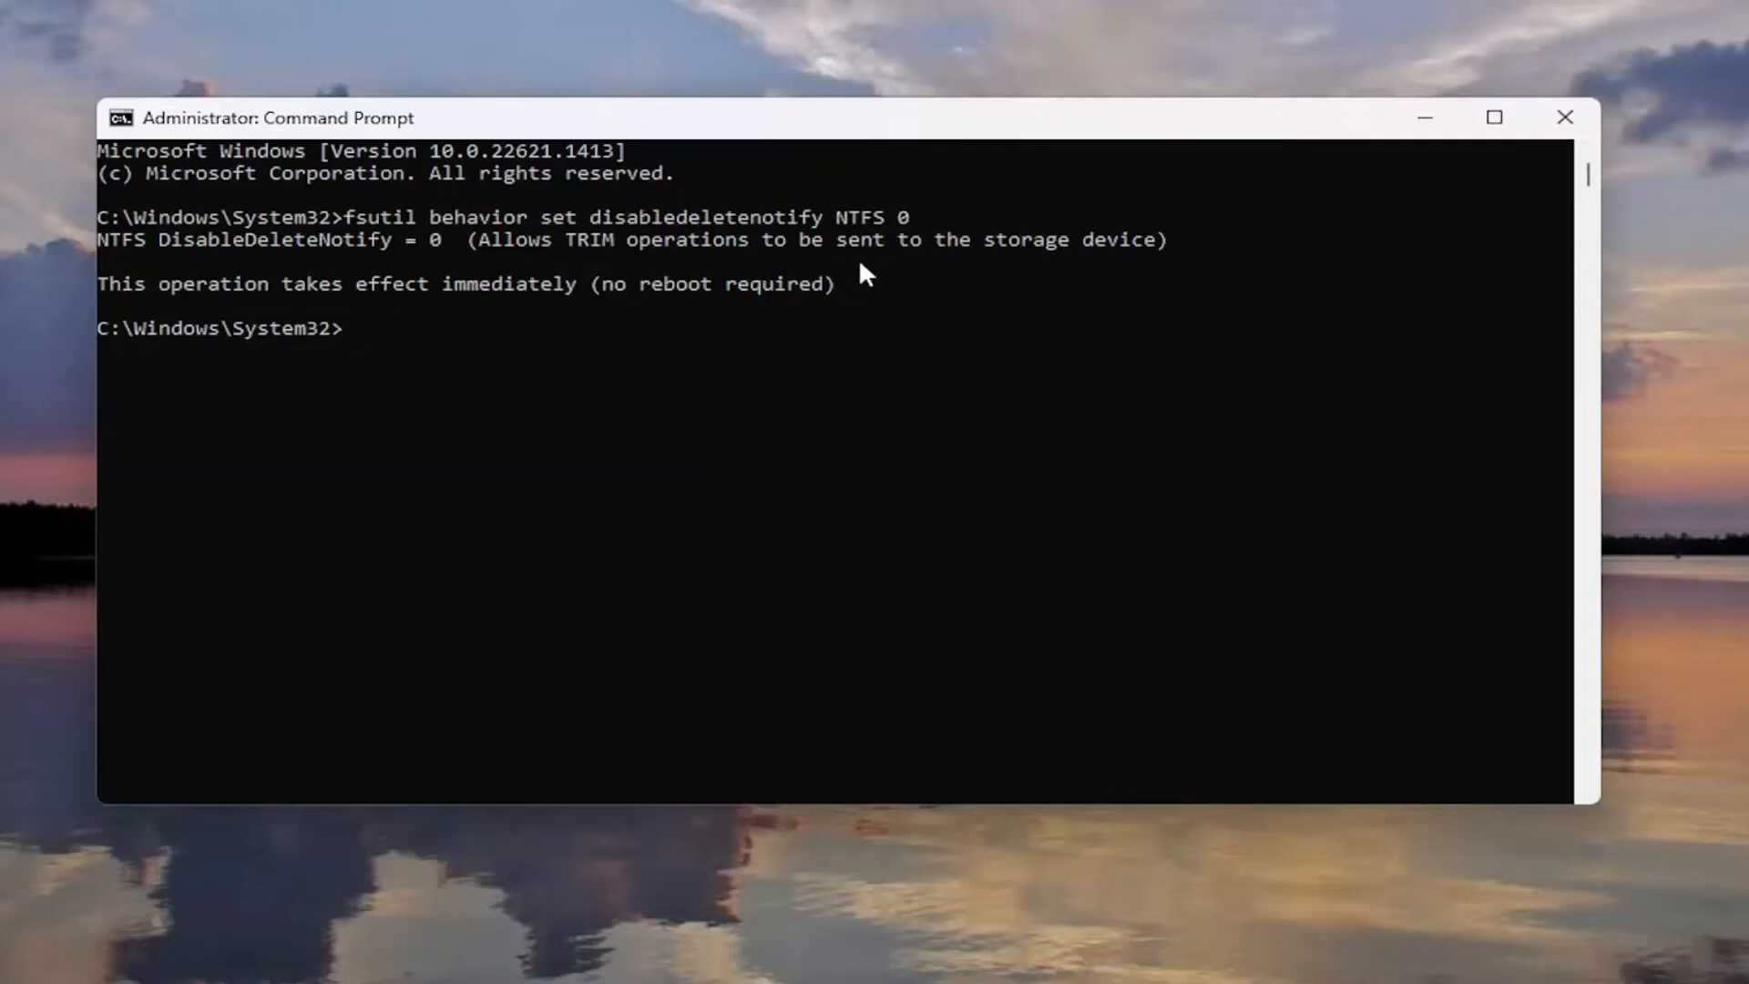